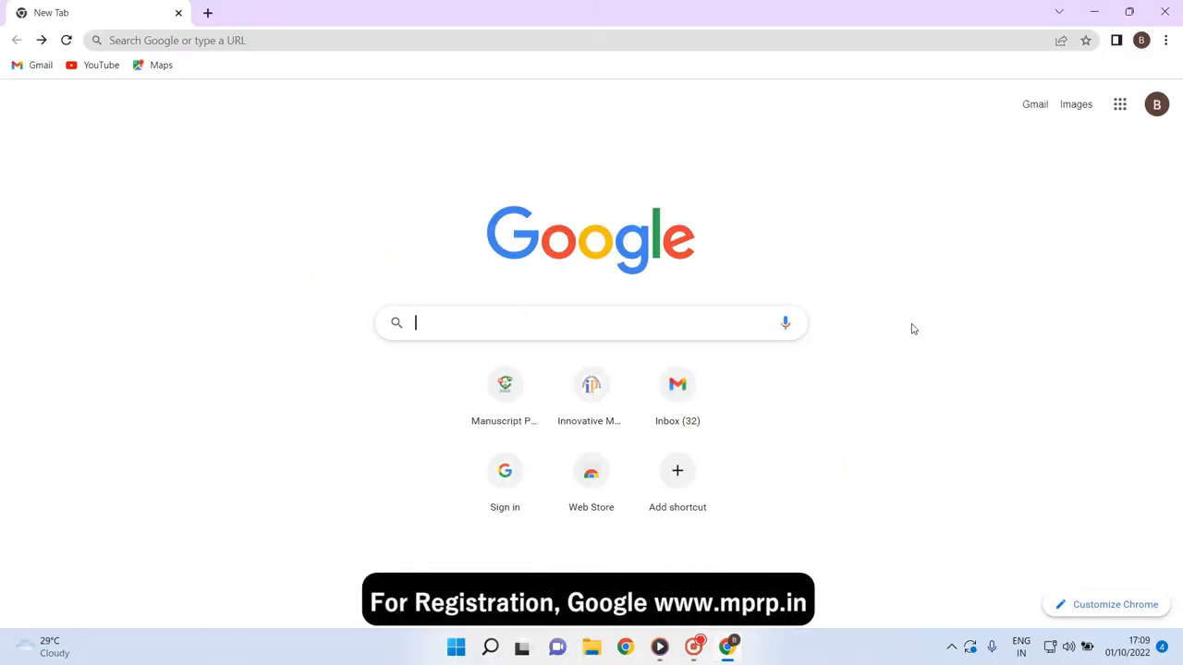
pyautogui.write('ww')
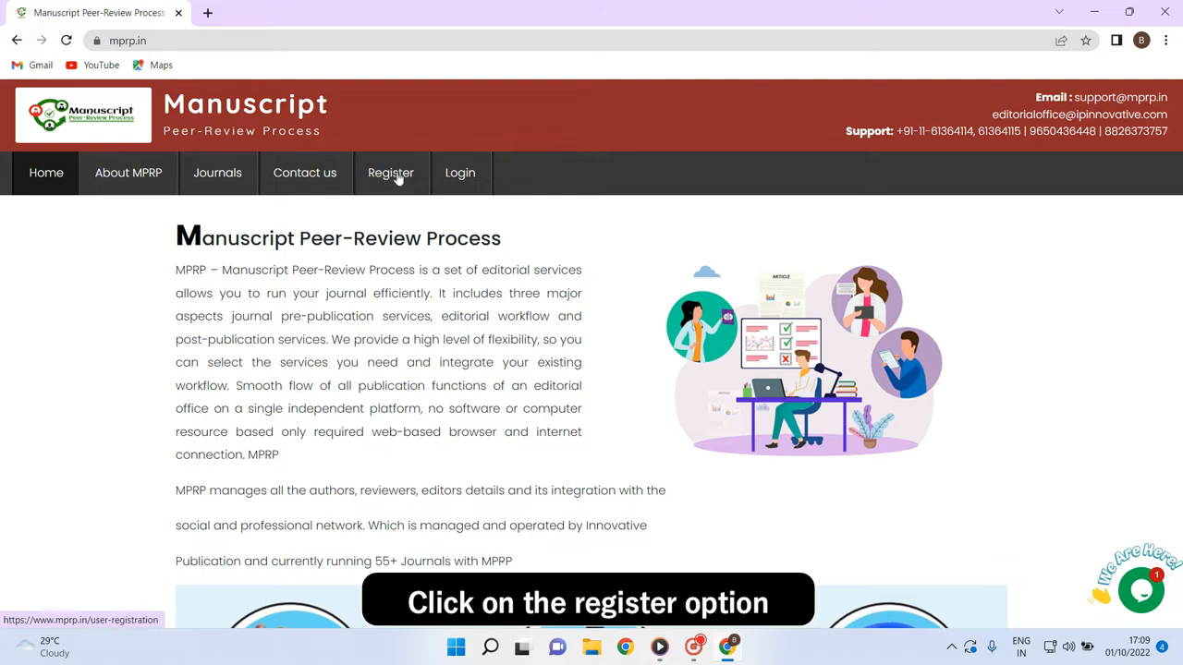
# Start registering for the Indian Journal of Obstetrics and Gynecology Research as an Author.
pyautogui.click(390, 172)
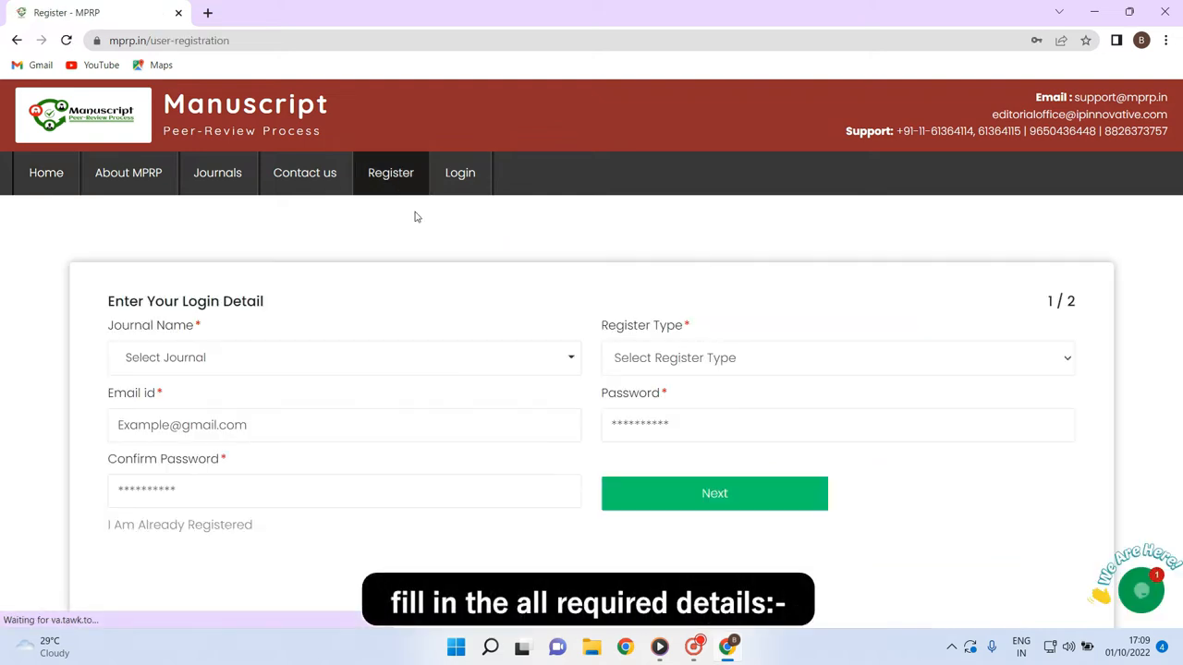
pyautogui.scroll(-3)
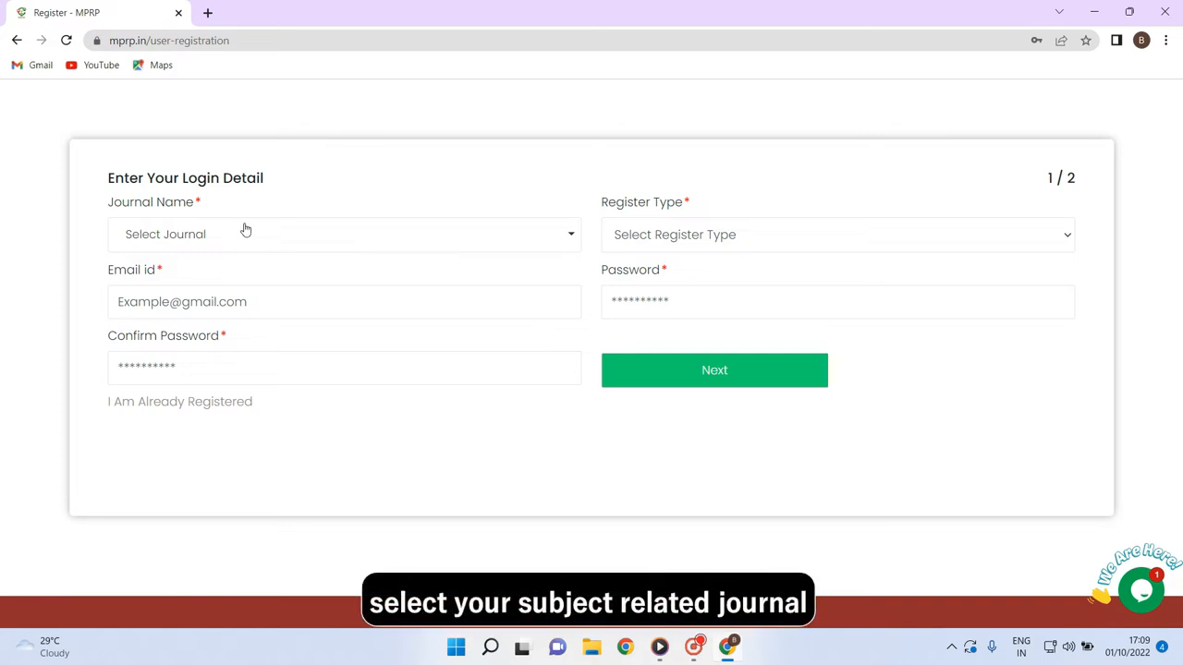
pyautogui.click(344, 234)
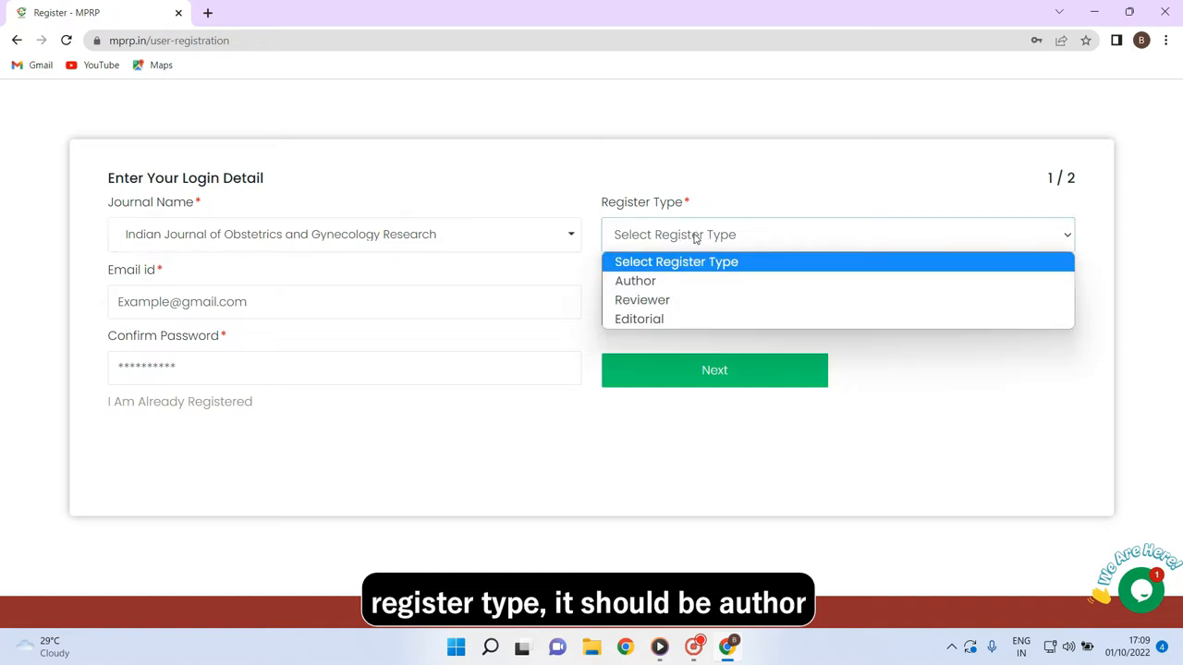
pyautogui.click(635, 279)
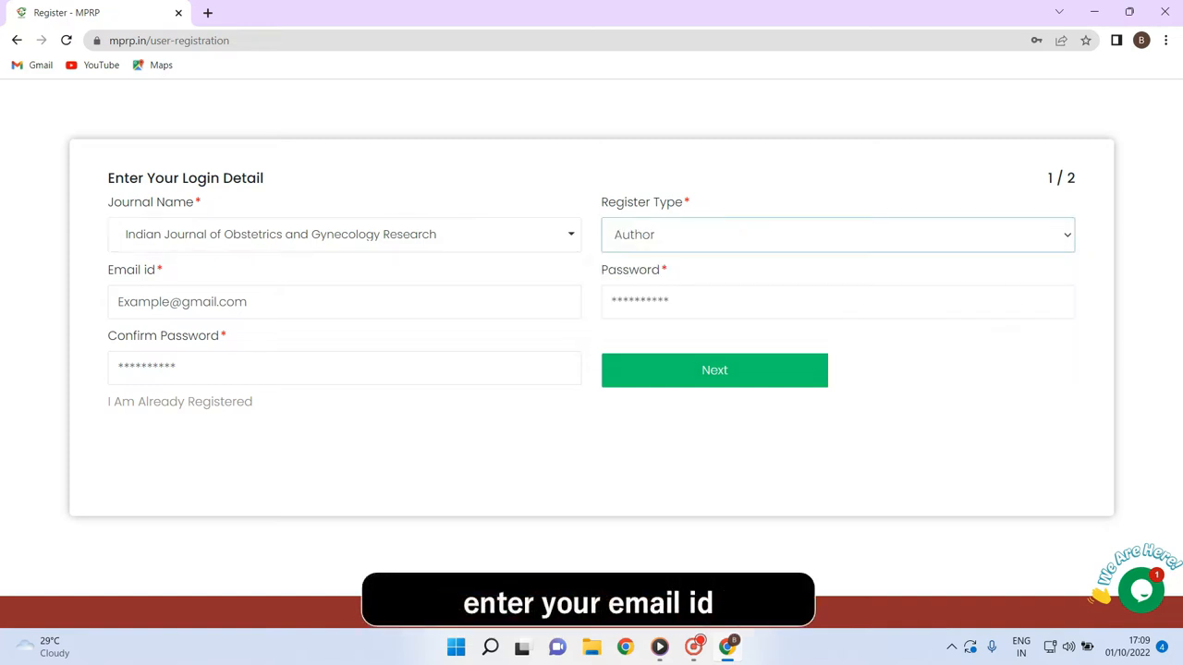
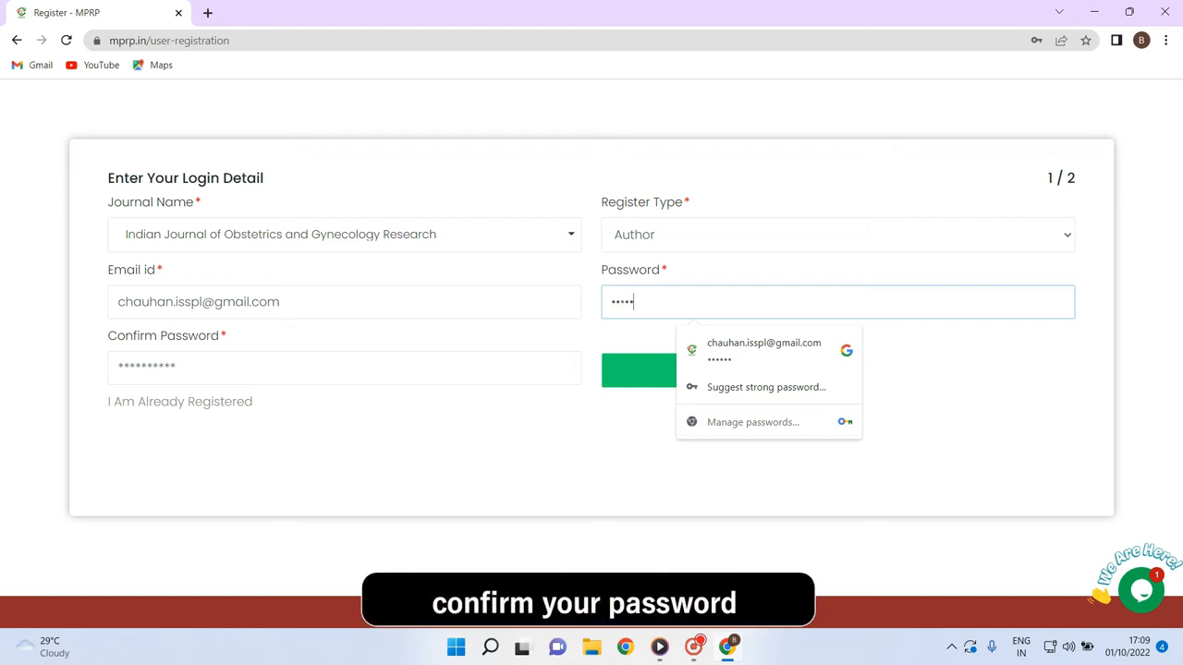
# Enter the login email and password, confirm the password, and continue.
pyautogui.click(343, 368)
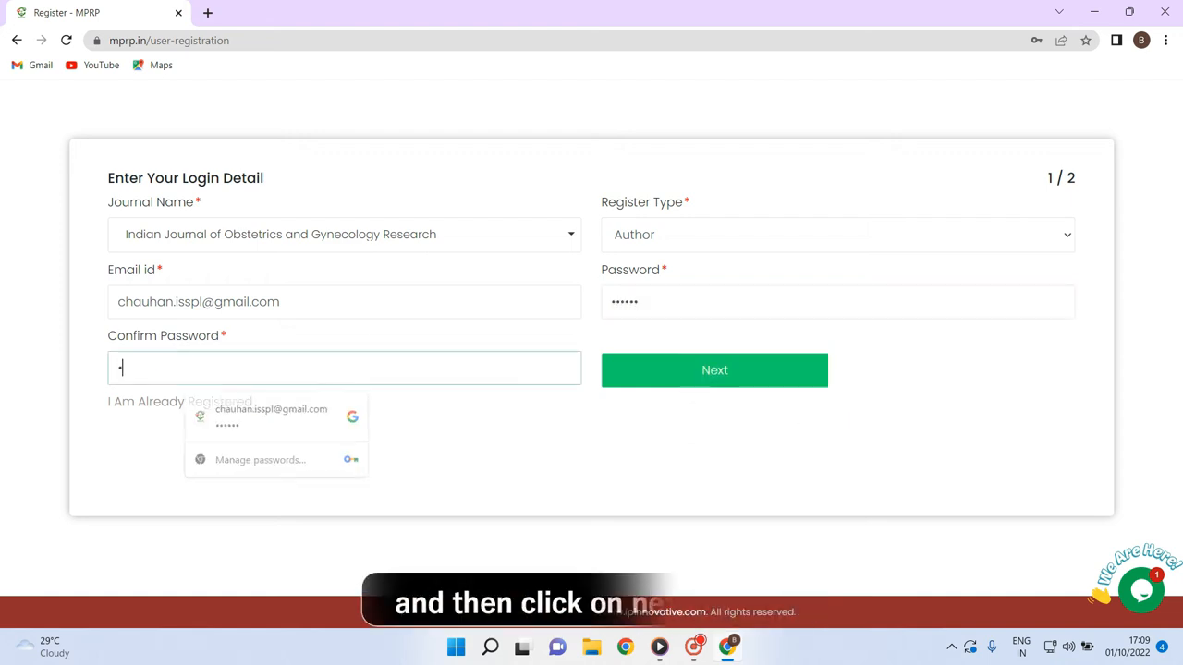
pyautogui.write('••••••')
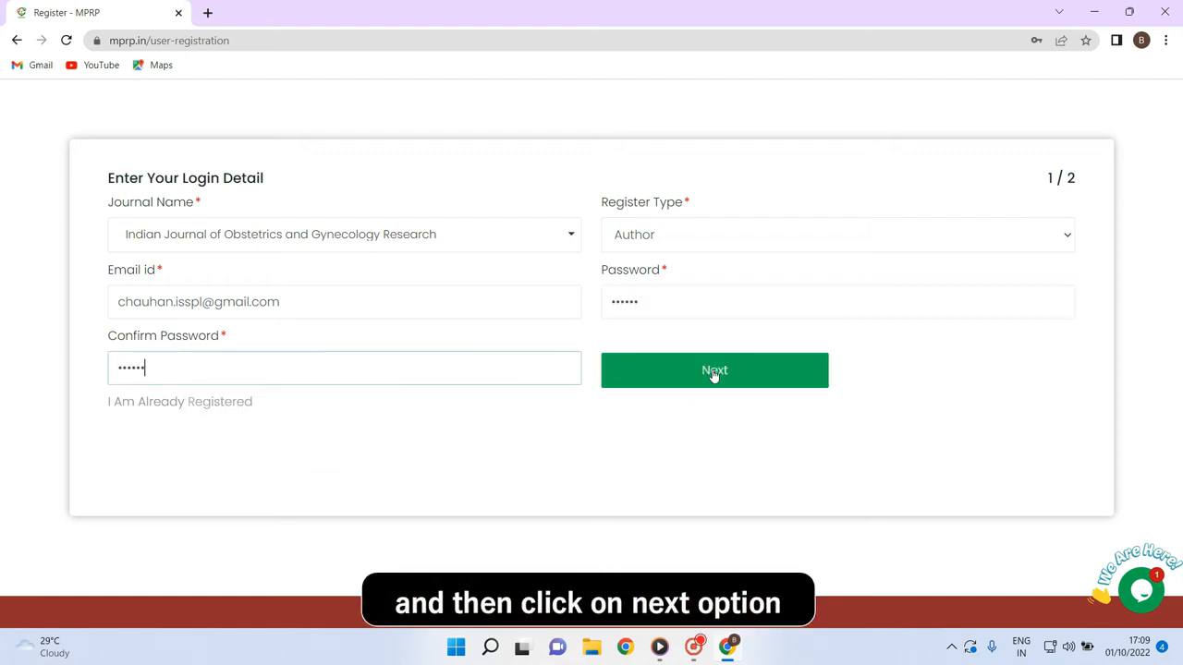
pyautogui.click(714, 369)
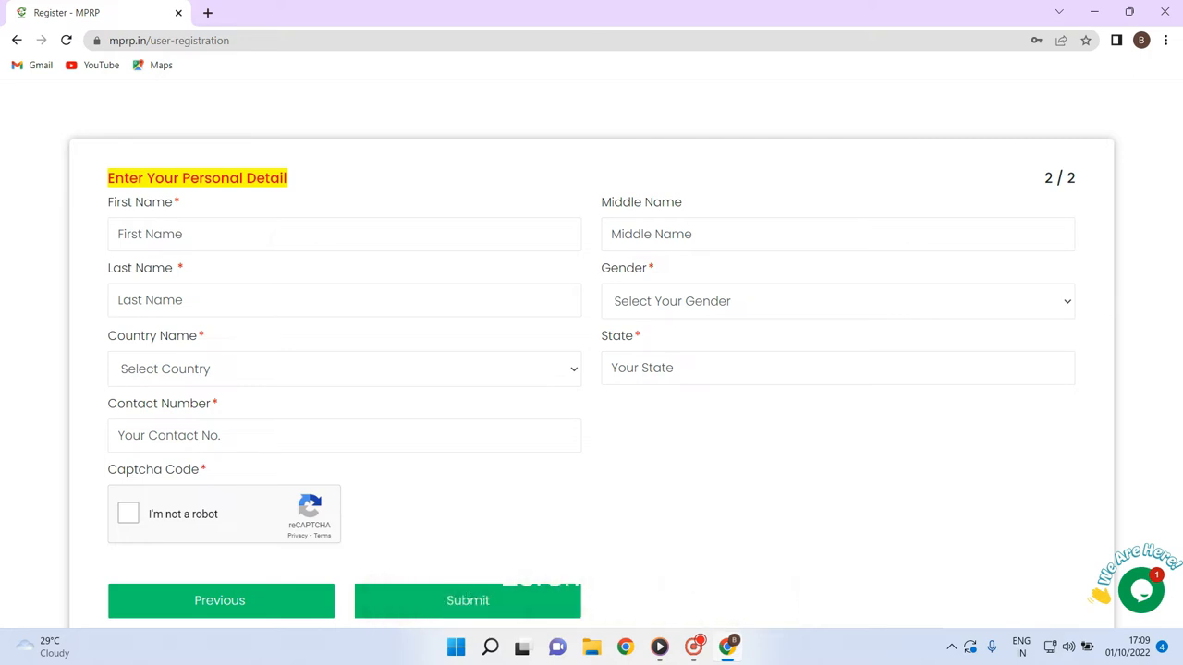
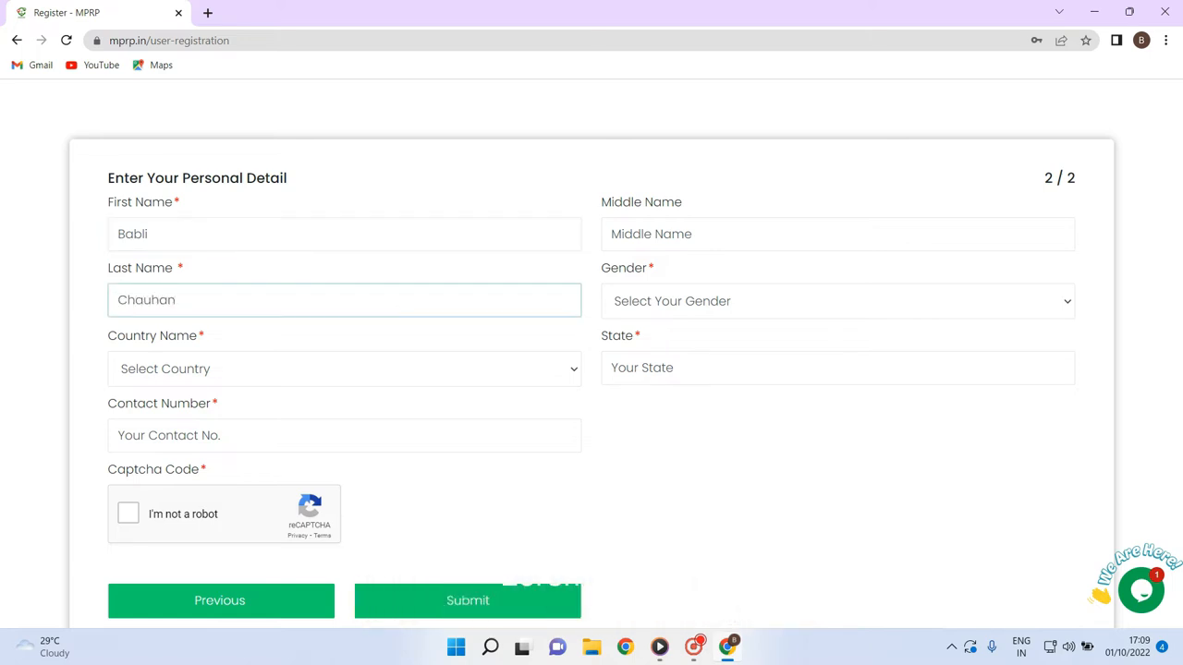
# Enter the first and last name and set gender to Female.
pyautogui.click(836, 300)
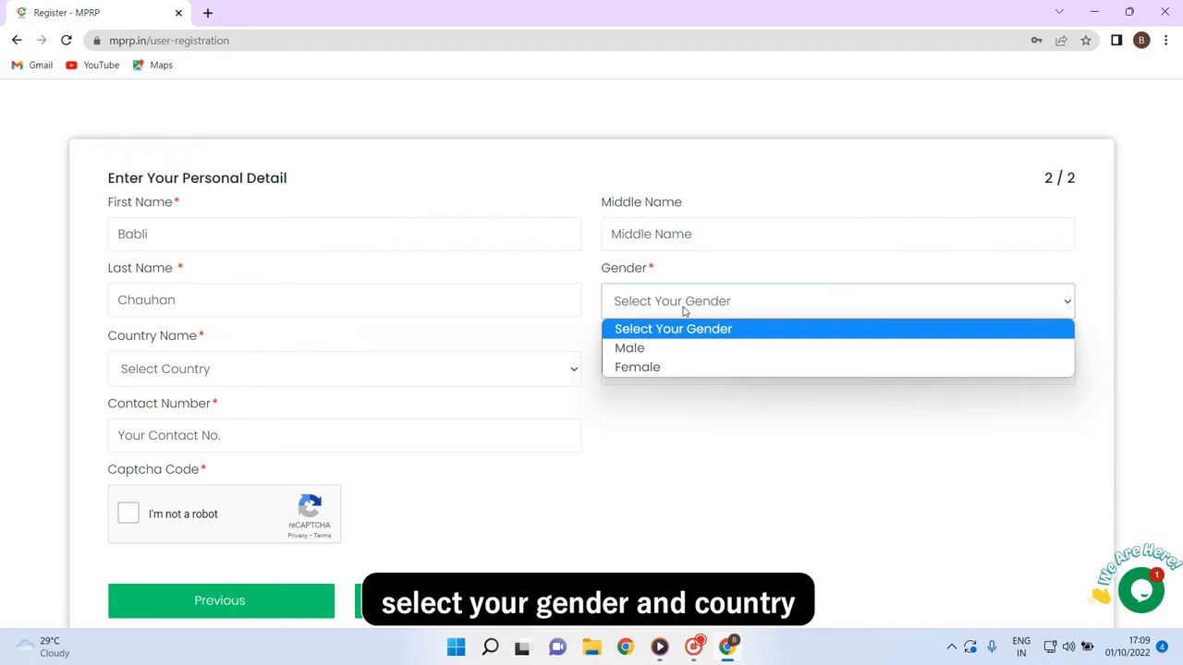
pyautogui.click(636, 367)
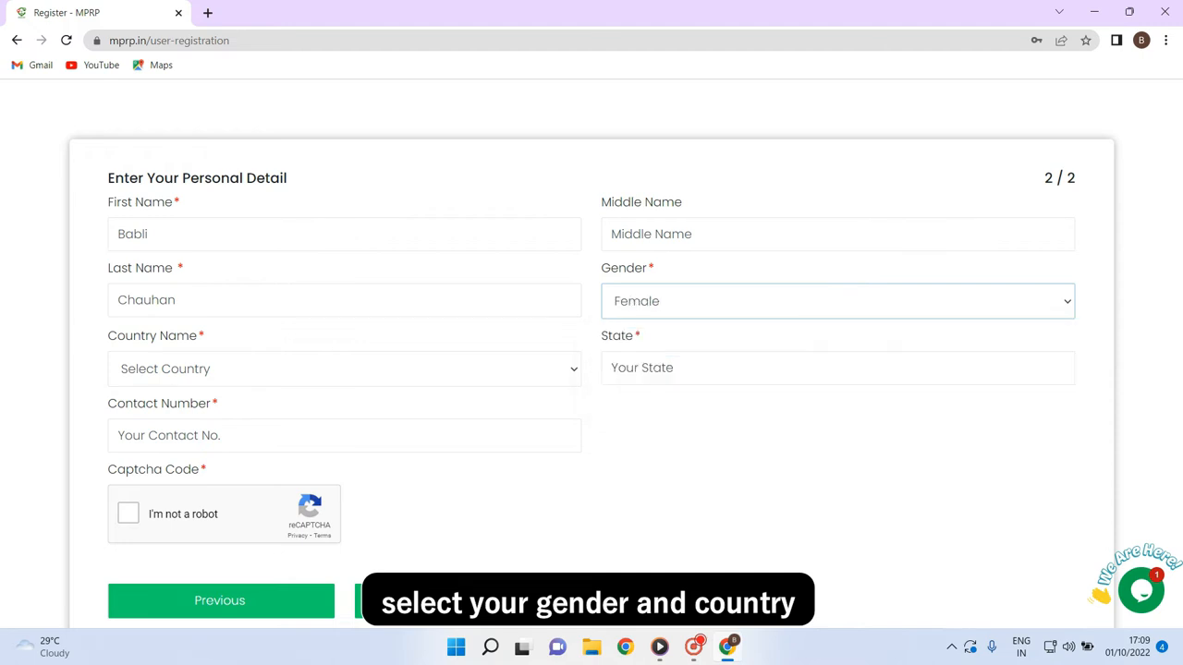
pyautogui.click(343, 368)
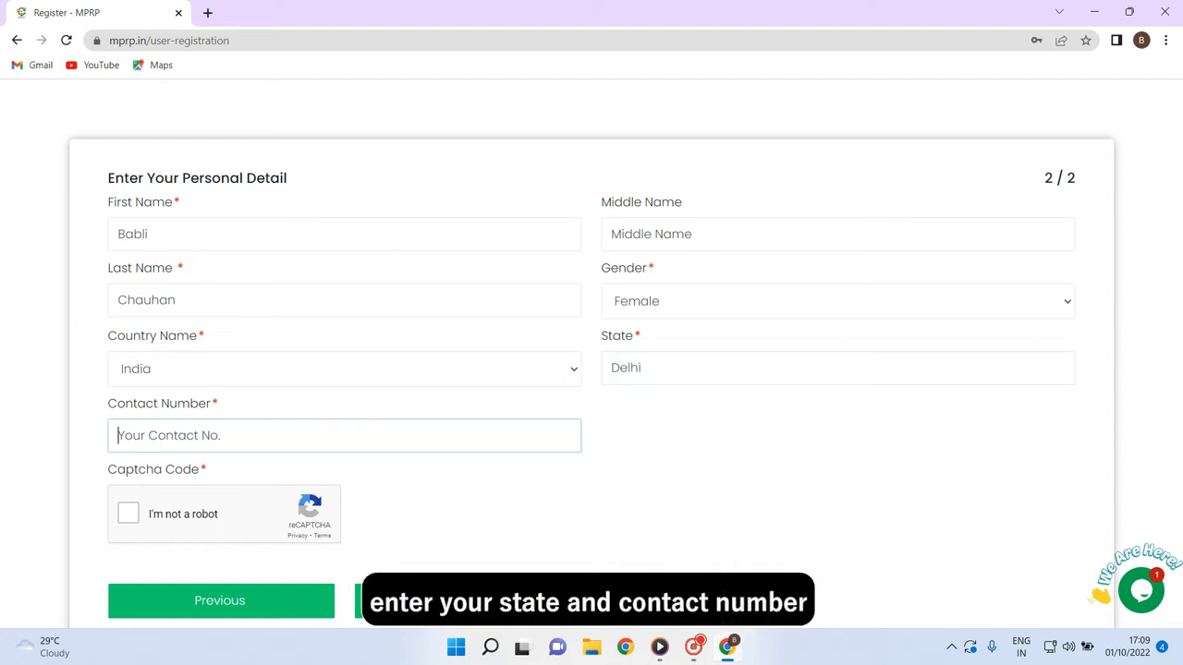
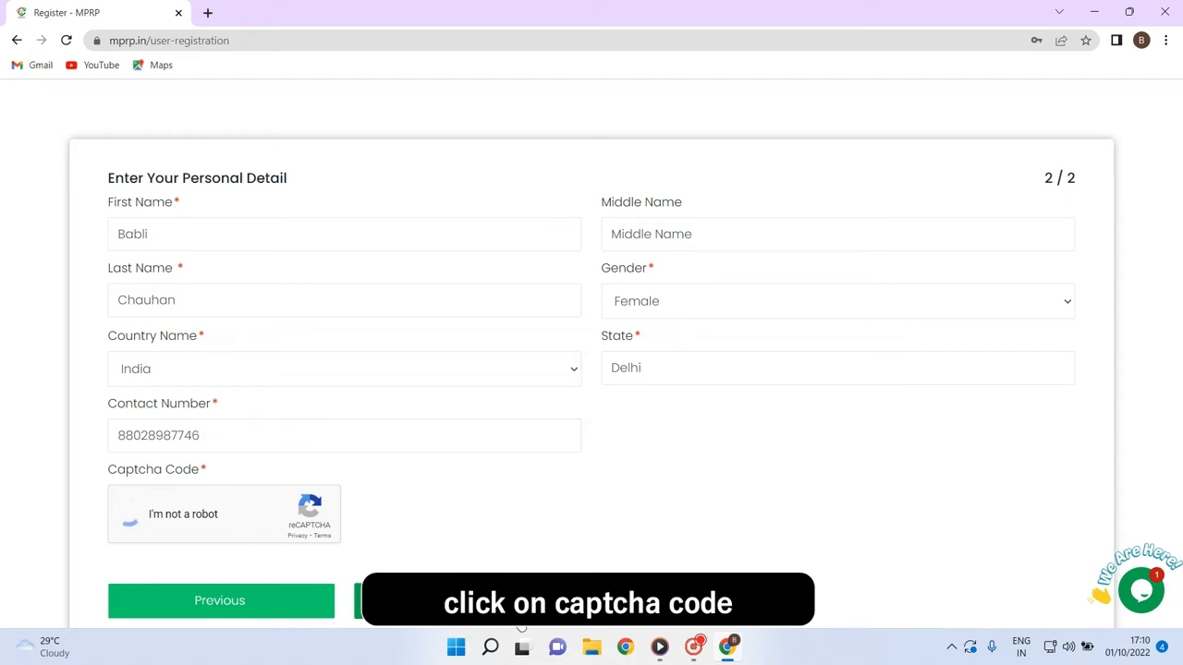
pyautogui.click(131, 513)
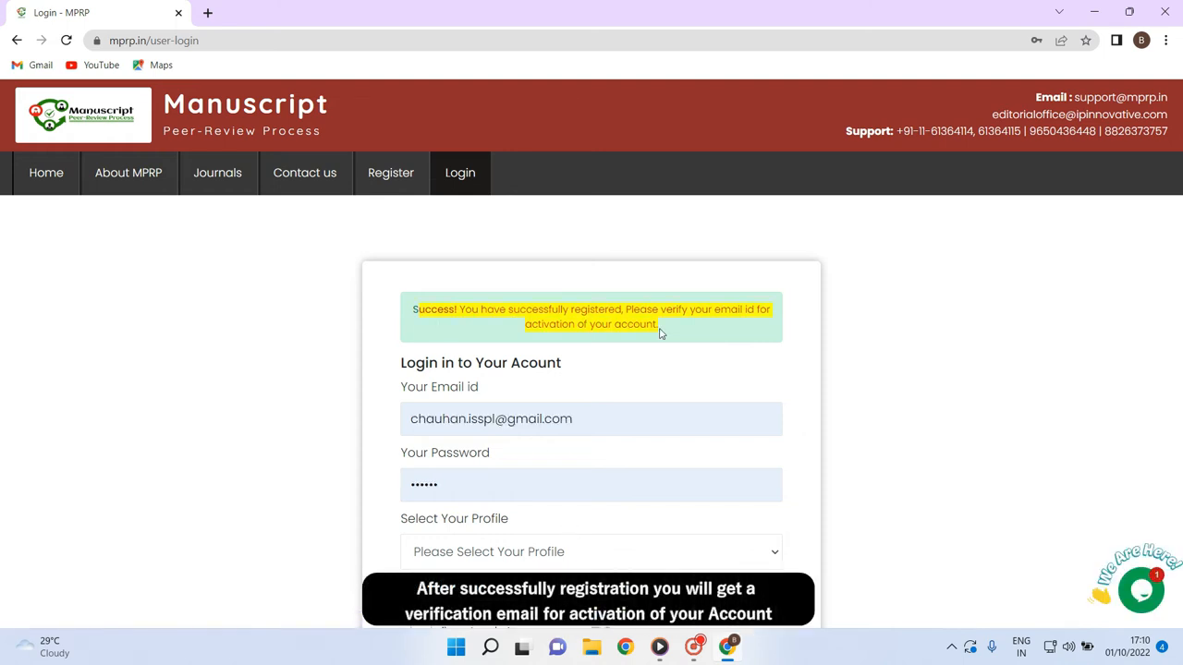
pyautogui.scroll(-3)
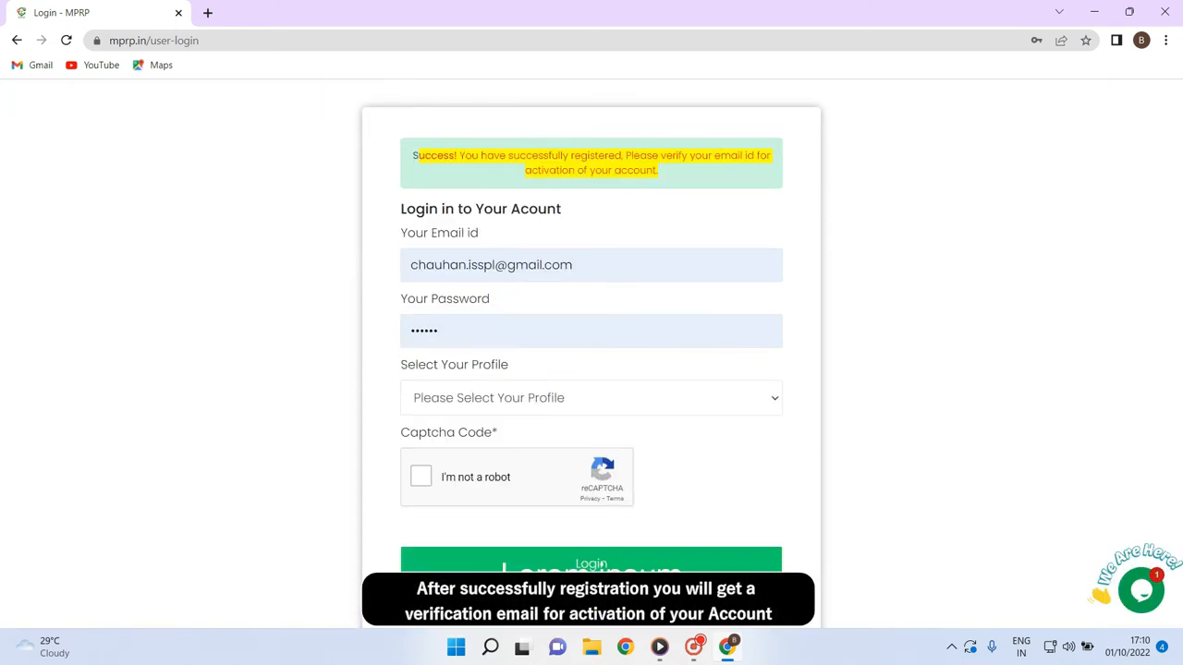
pyautogui.scroll(-3)
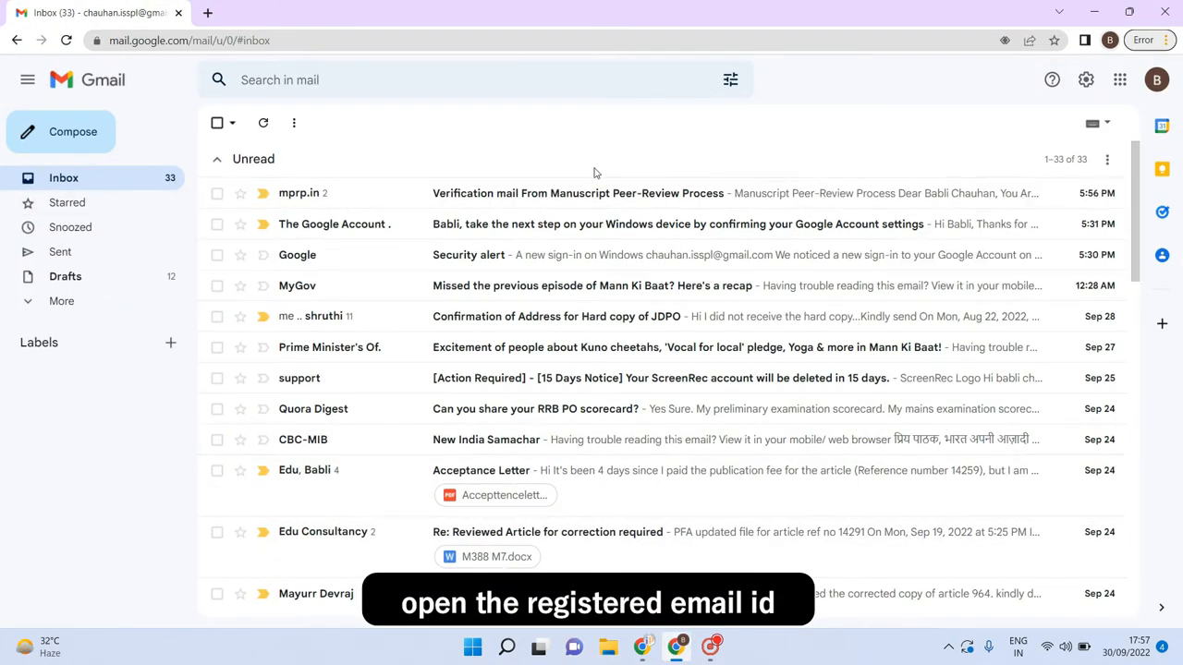
# Open the mprp.in verification email in the Gmail inbox.
pyautogui.click(577, 193)
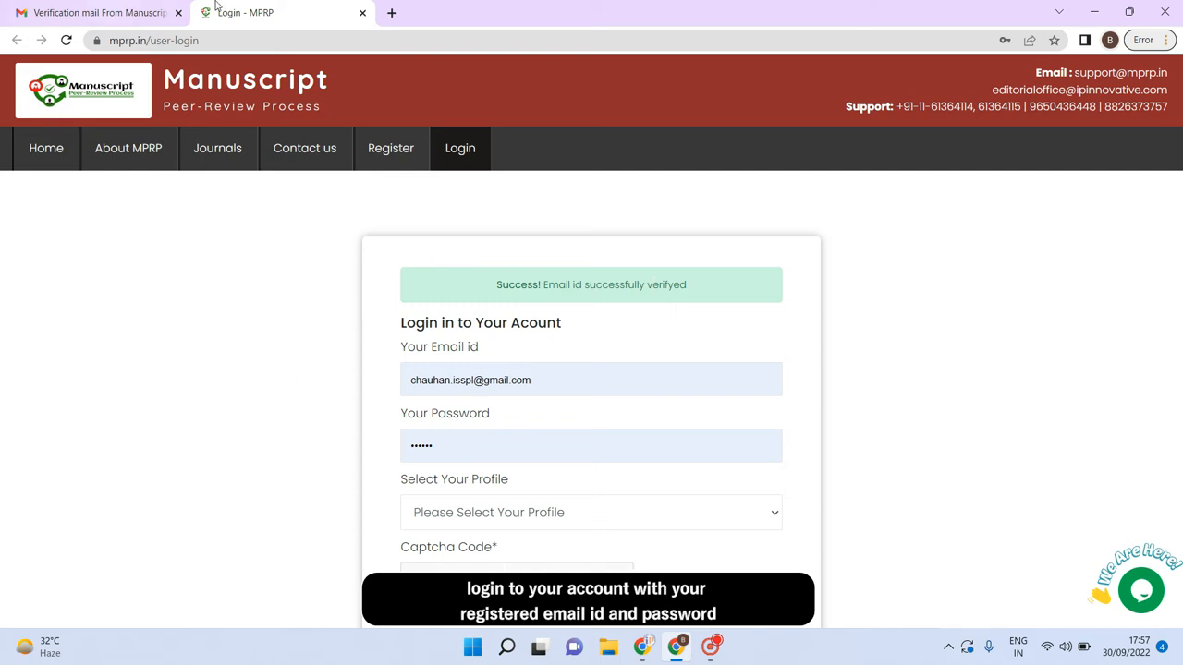
# Log in with the account email and password under the Author profile, passing the captcha.
pyautogui.click(591, 380)
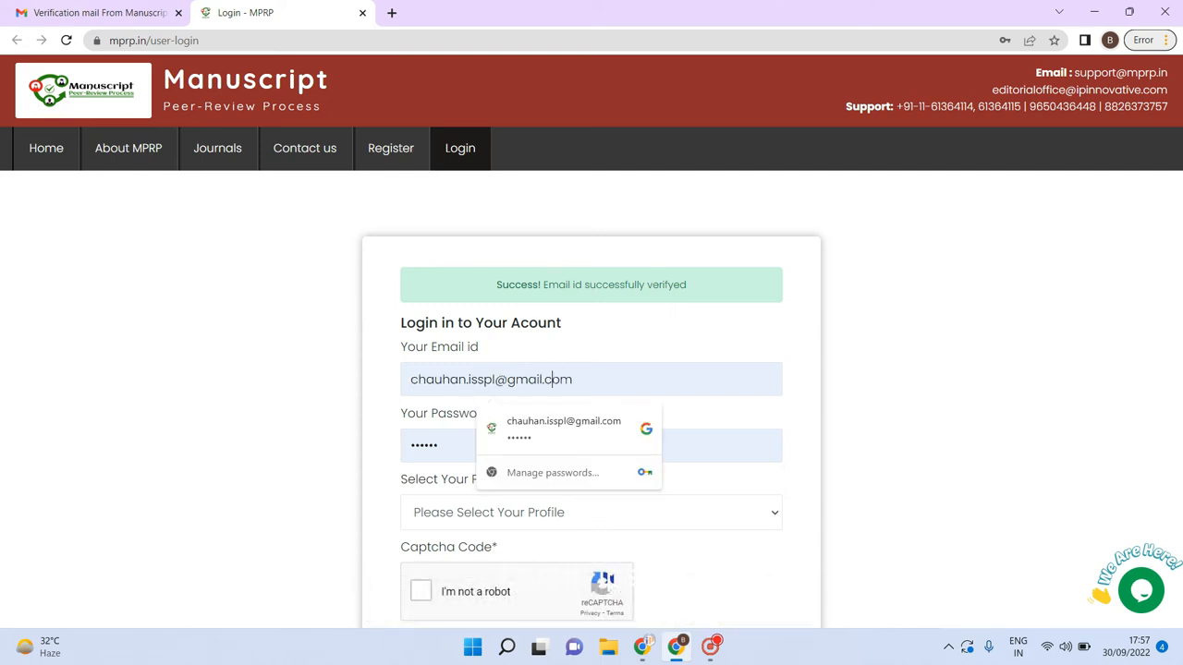
pyautogui.click(591, 379)
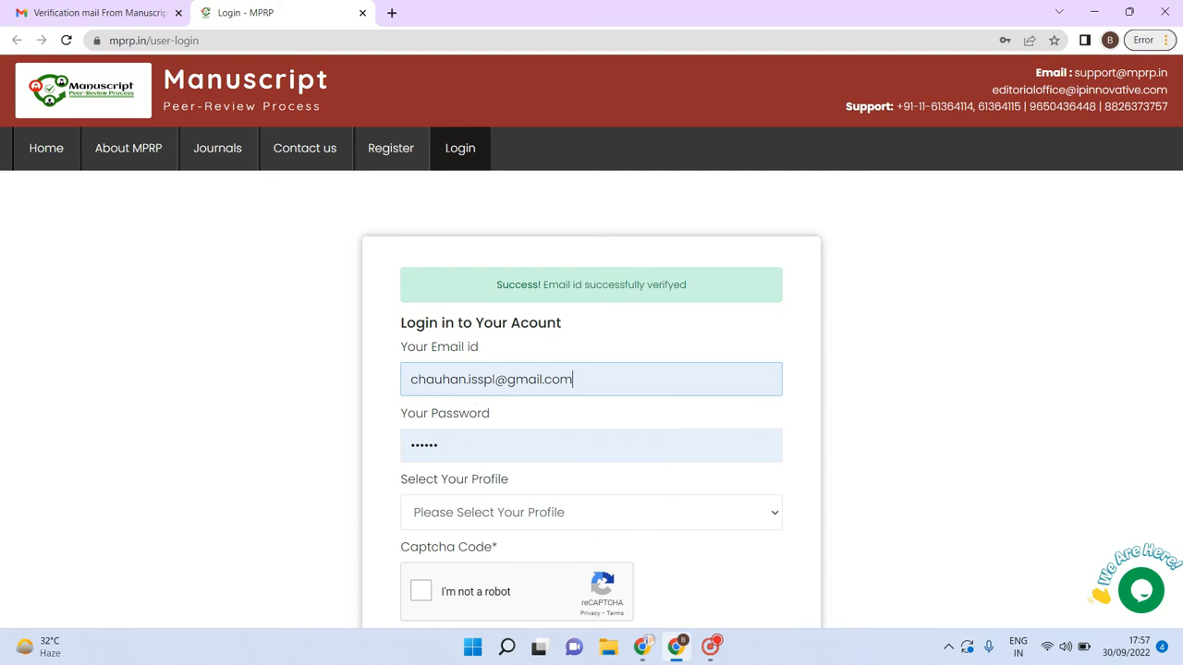
pyautogui.click(591, 446)
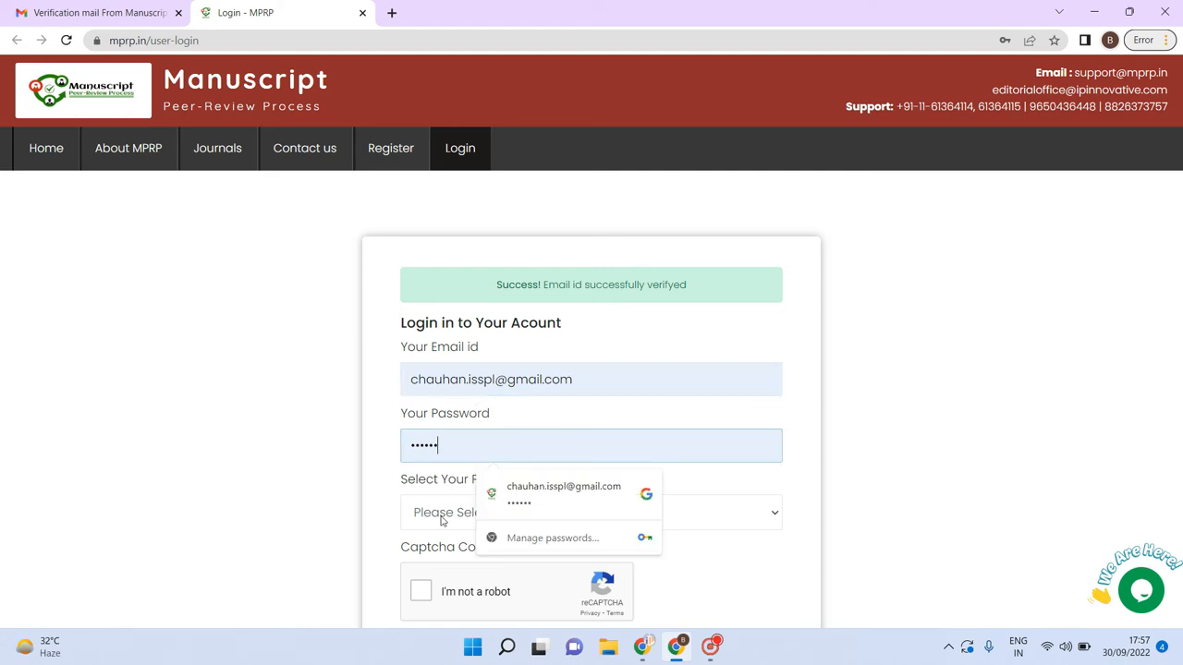
pyautogui.click(590, 512)
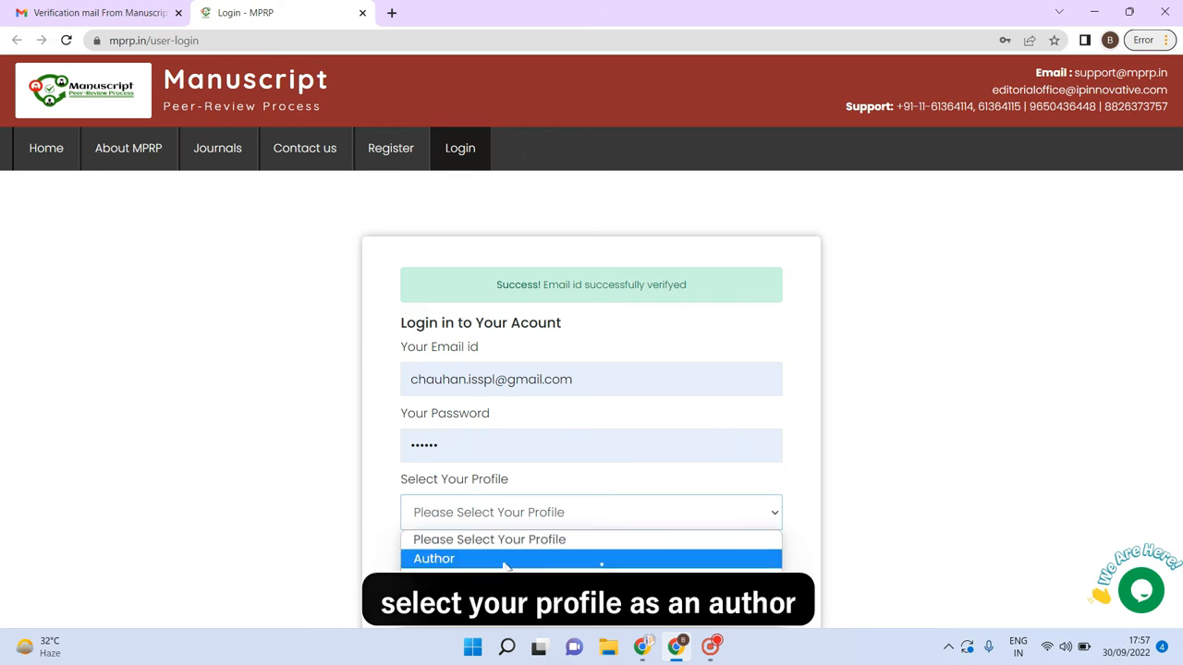
pyautogui.click(433, 558)
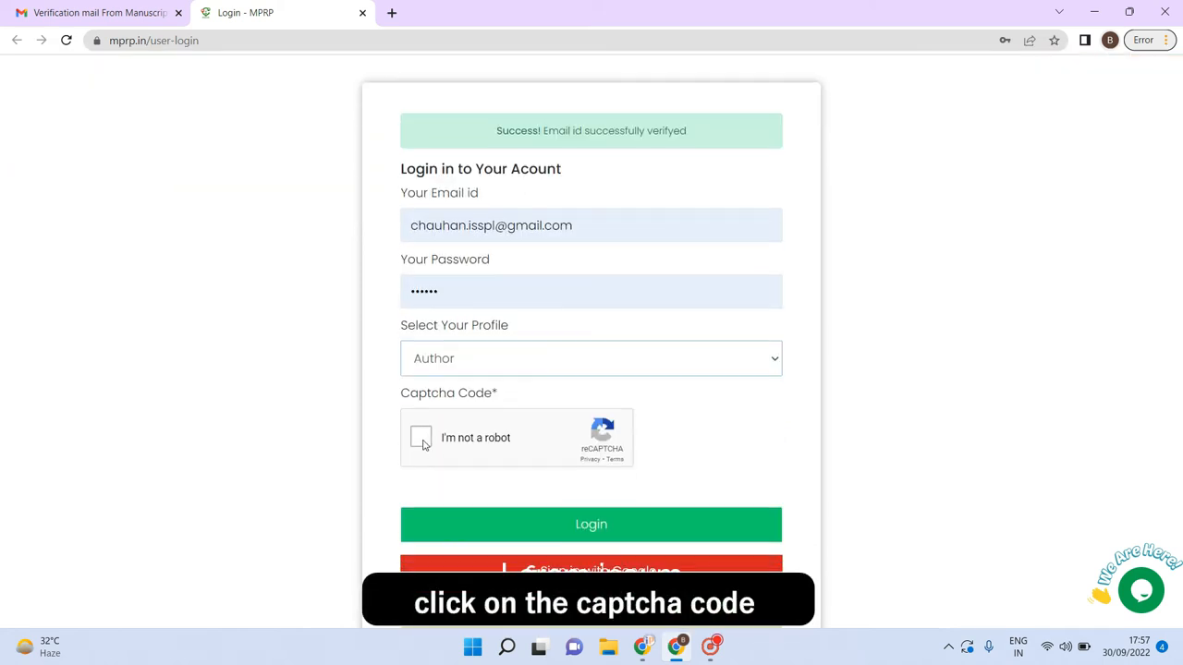
pyautogui.click(421, 438)
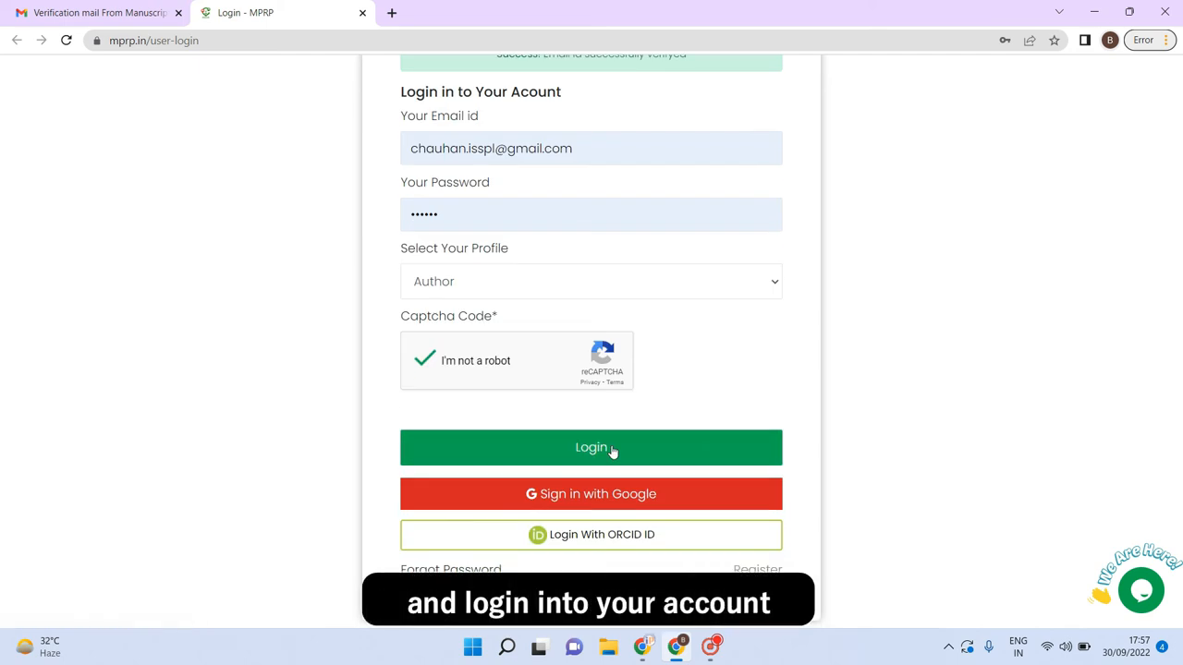
pyautogui.click(591, 447)
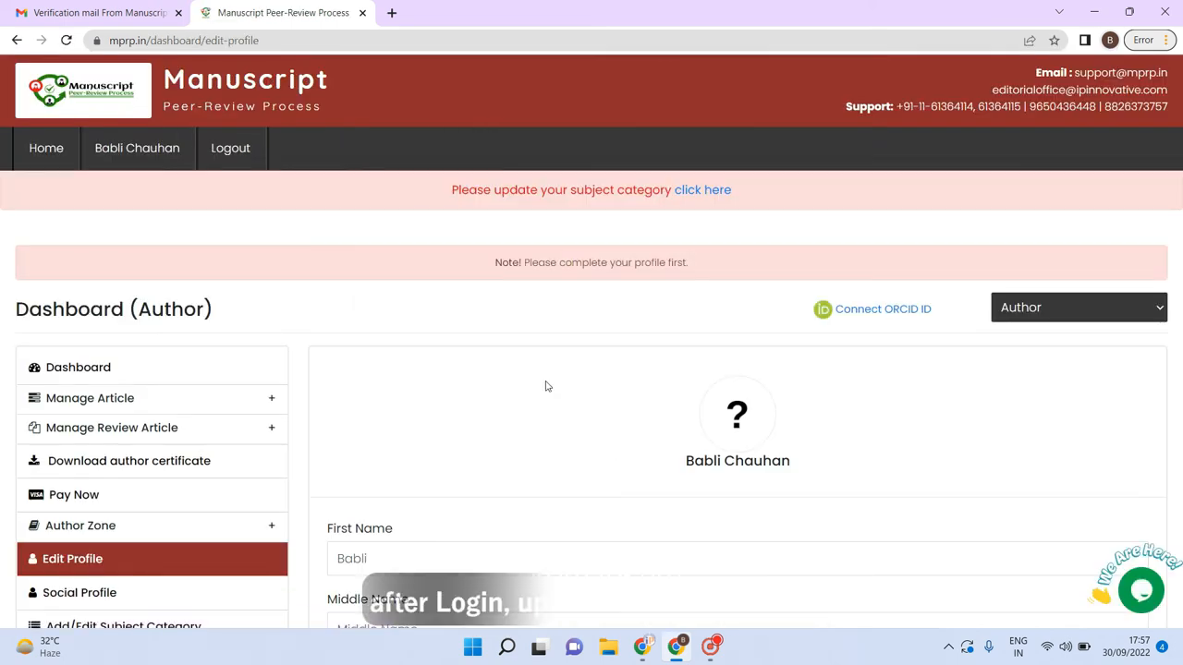
pyautogui.scroll(-3)
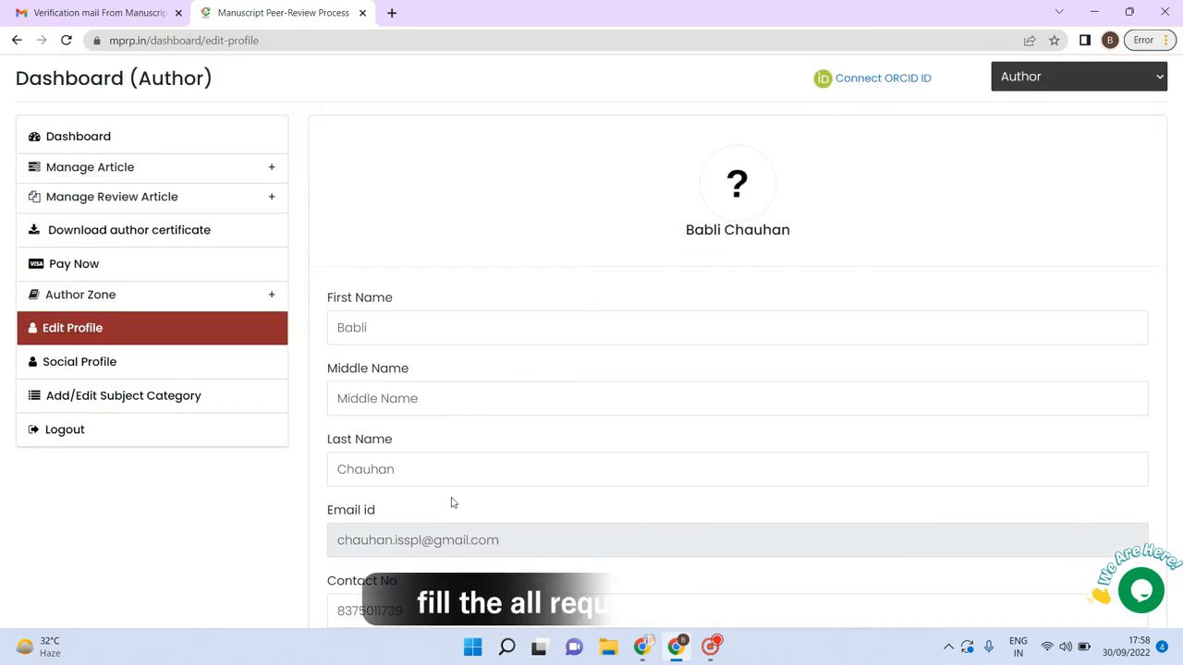
pyautogui.scroll(-3)
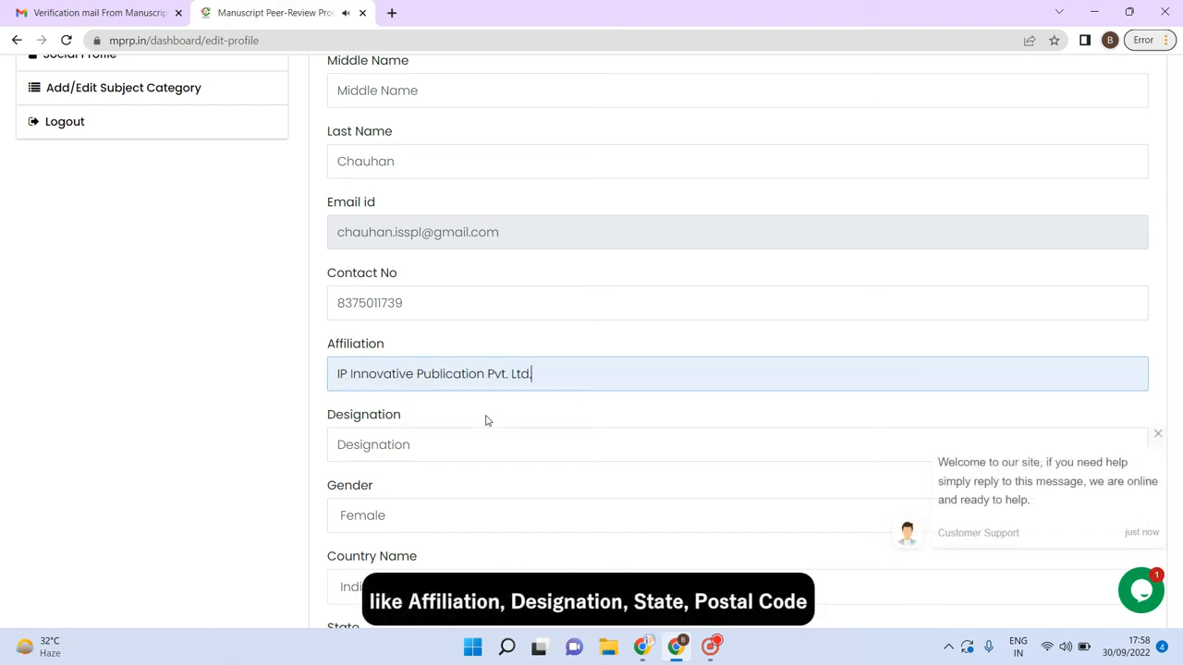
pyautogui.write('Editorial Assistant')
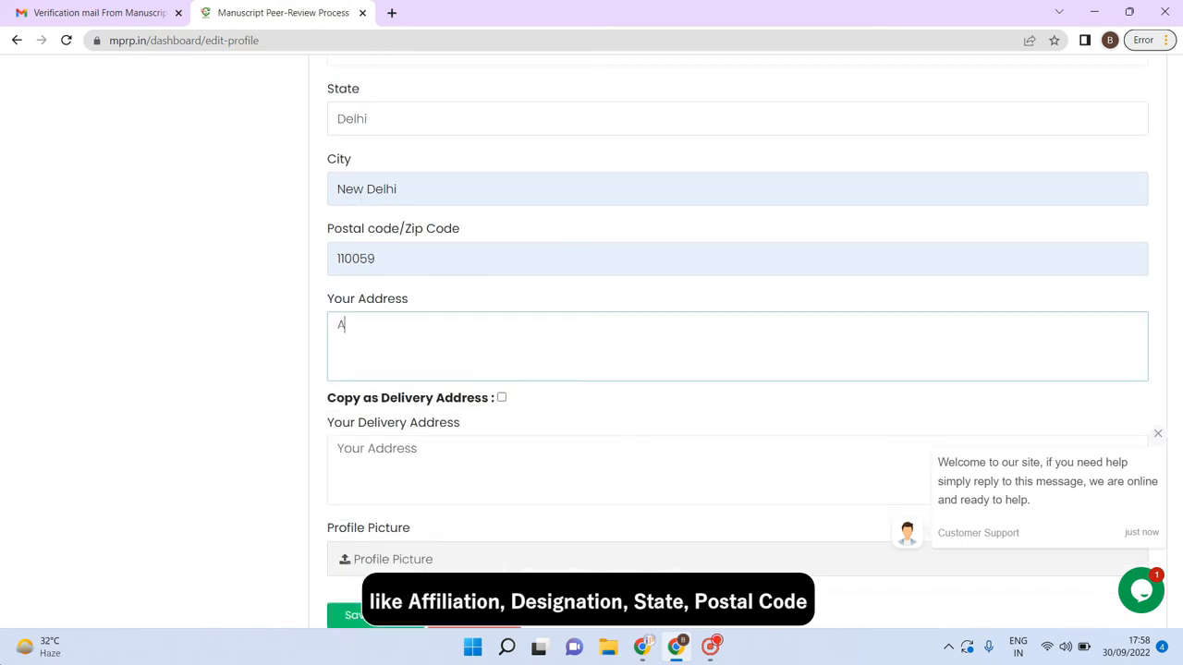
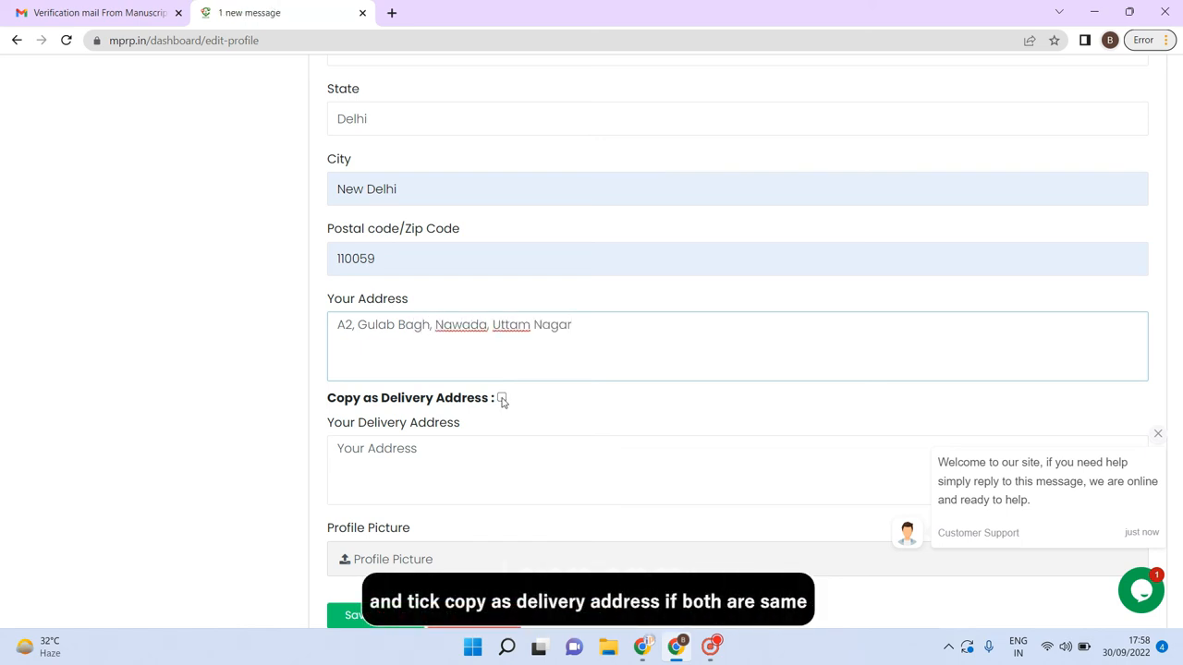
# Copy the address as delivery address, save the profile, and keep it for Chrome autofill.
pyautogui.click(501, 397)
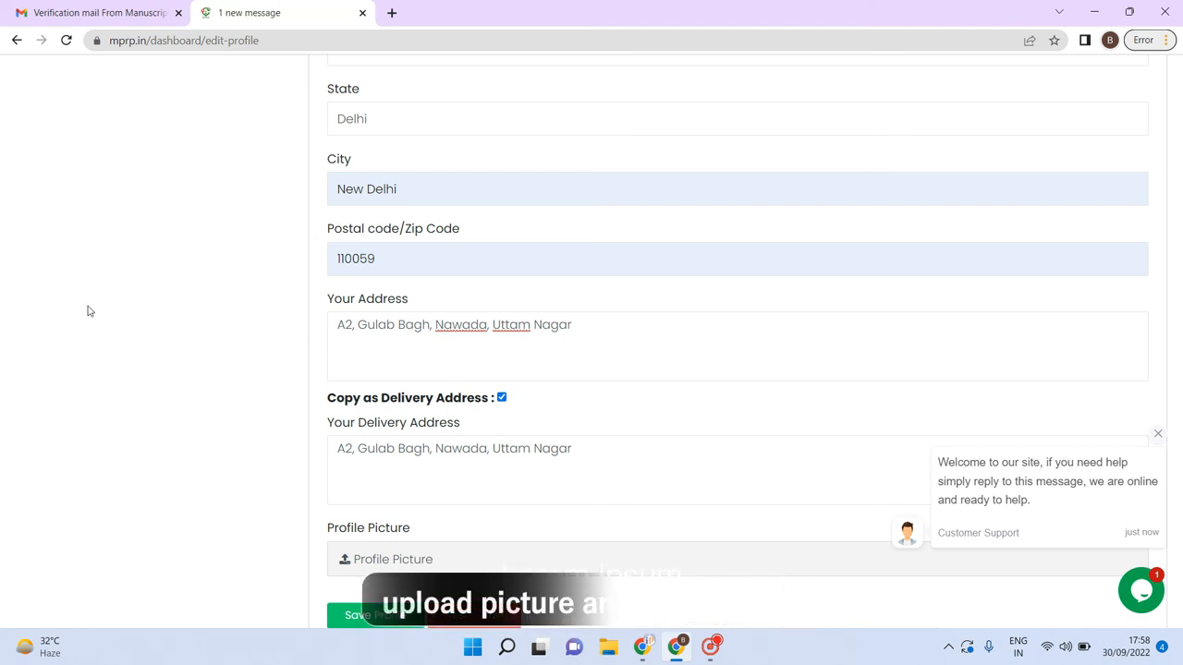
pyautogui.scroll(-3)
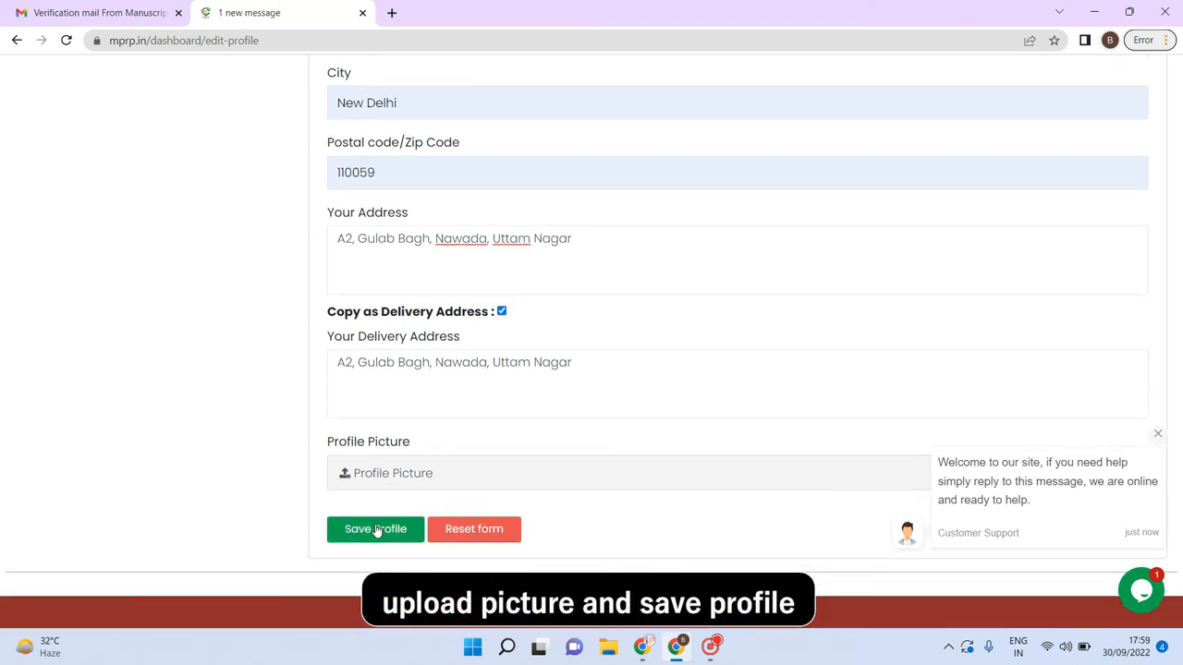
pyautogui.click(375, 528)
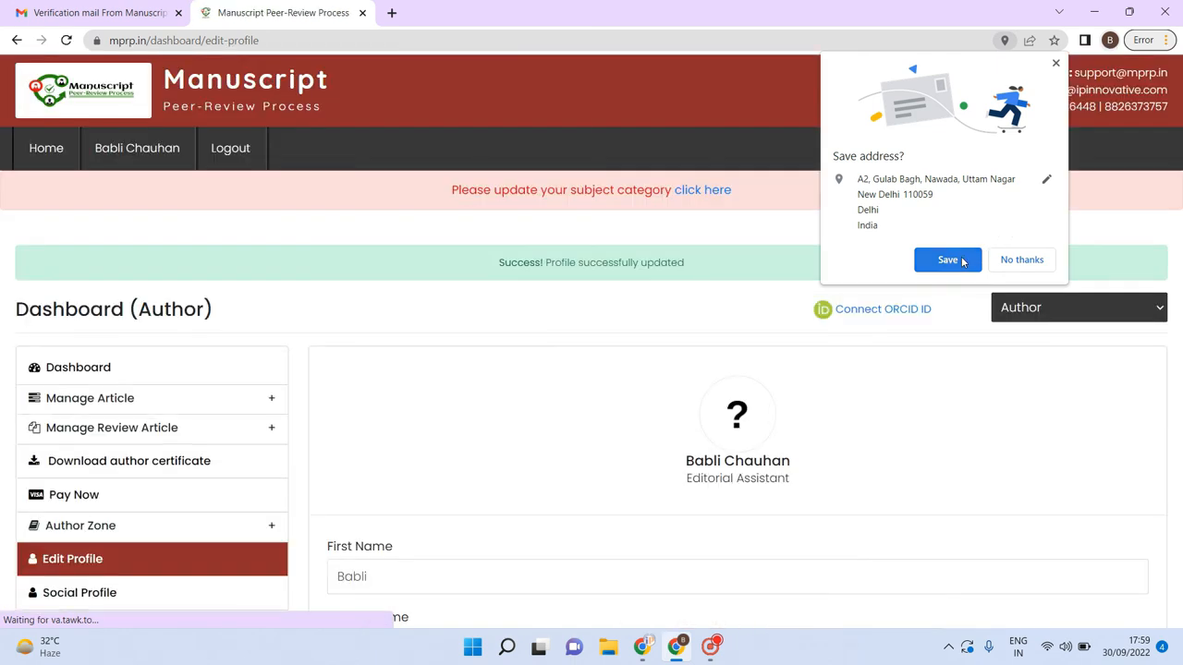
pyautogui.click(702, 189)
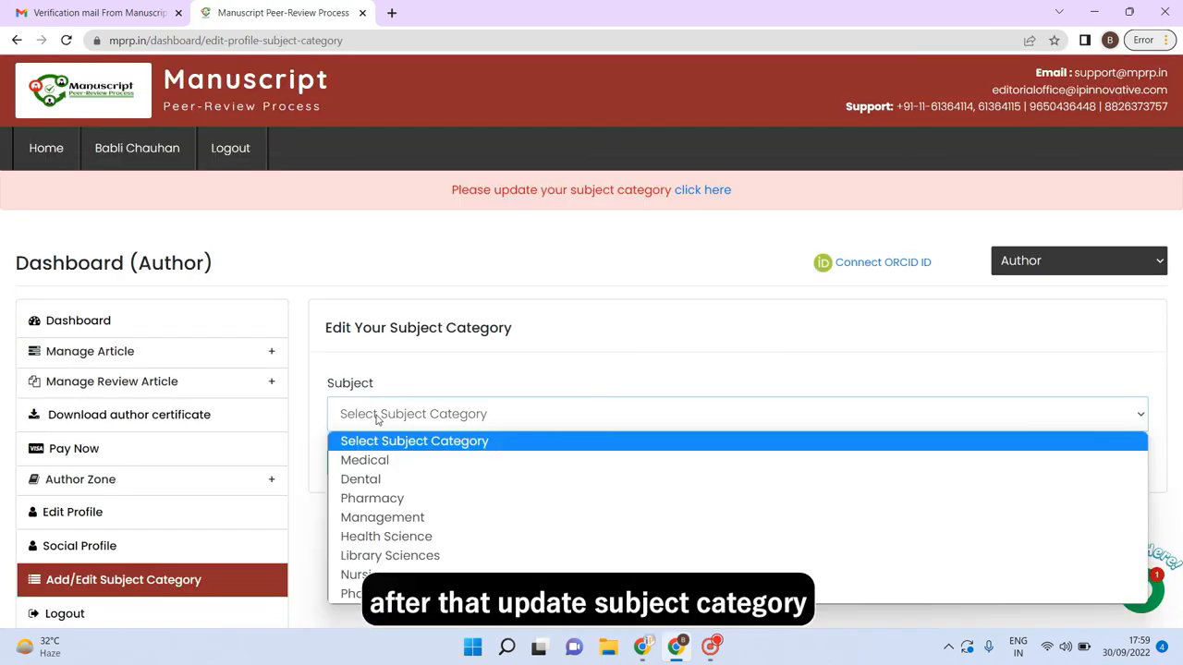
# Pick Medical dermatology categories Cosmetic Dermatologist, Inpatient Service and Vitiligo, then save them.
pyautogui.click(364, 460)
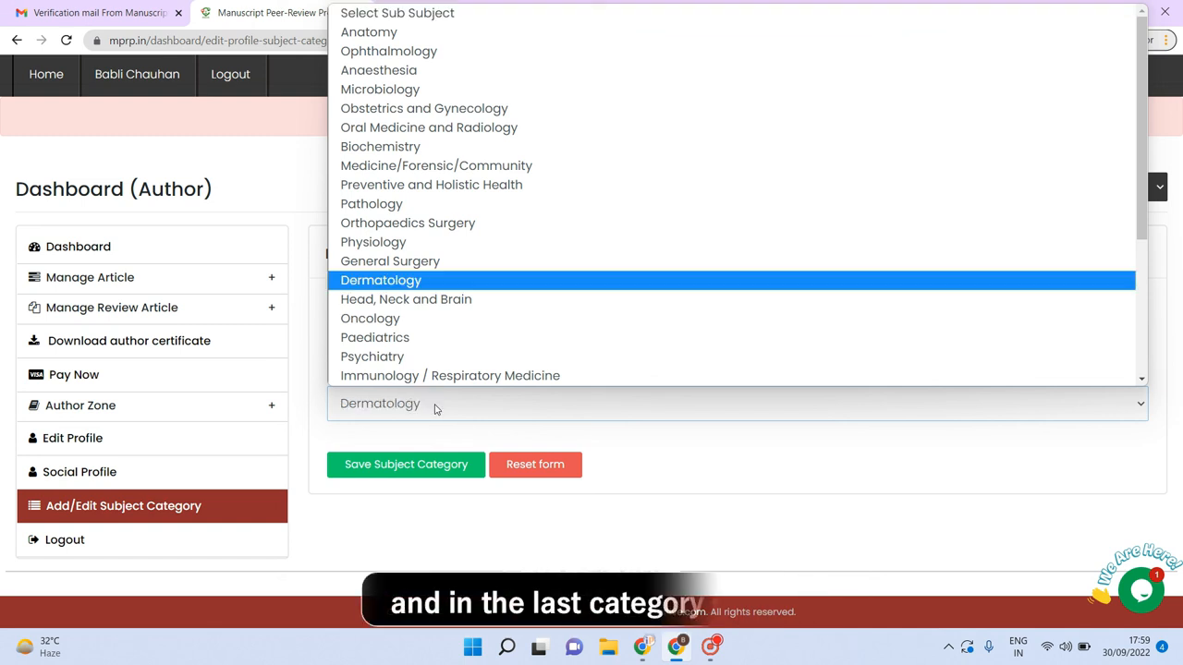
pyautogui.click(381, 280)
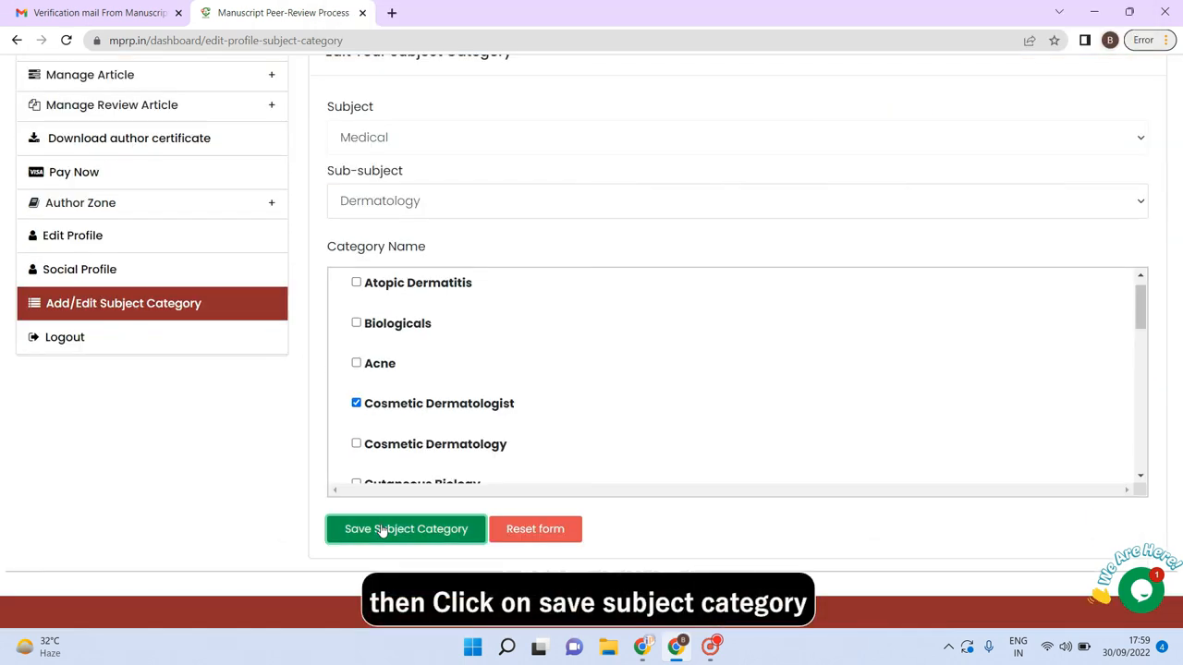
pyautogui.click(404, 529)
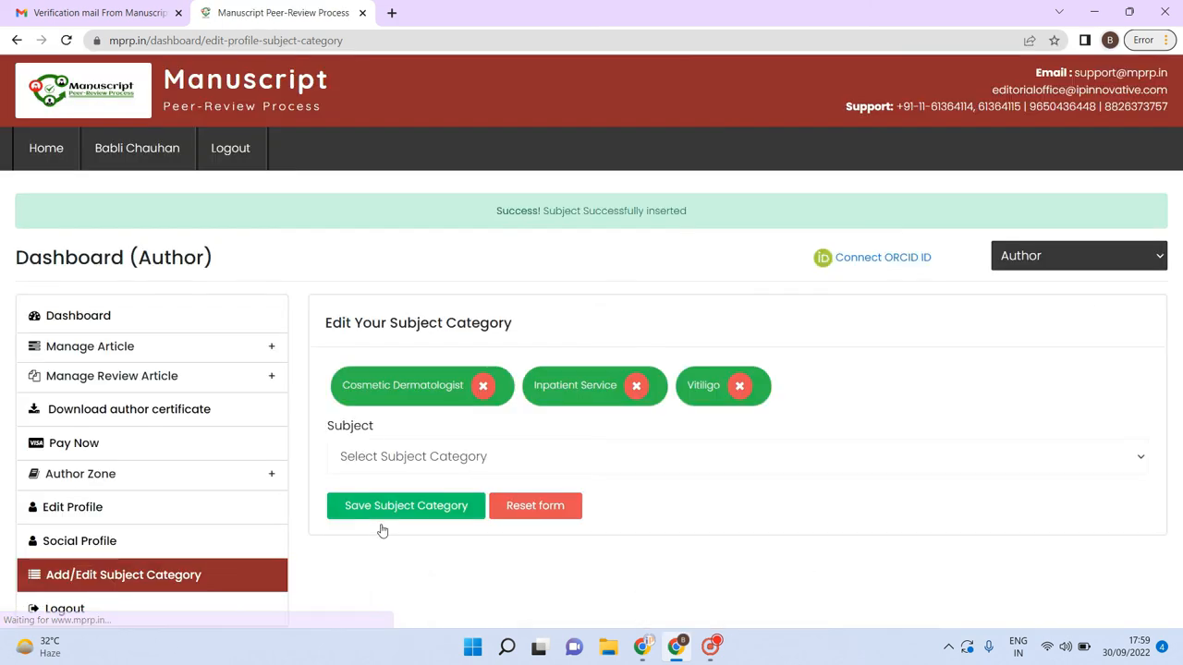
pyautogui.click(406, 505)
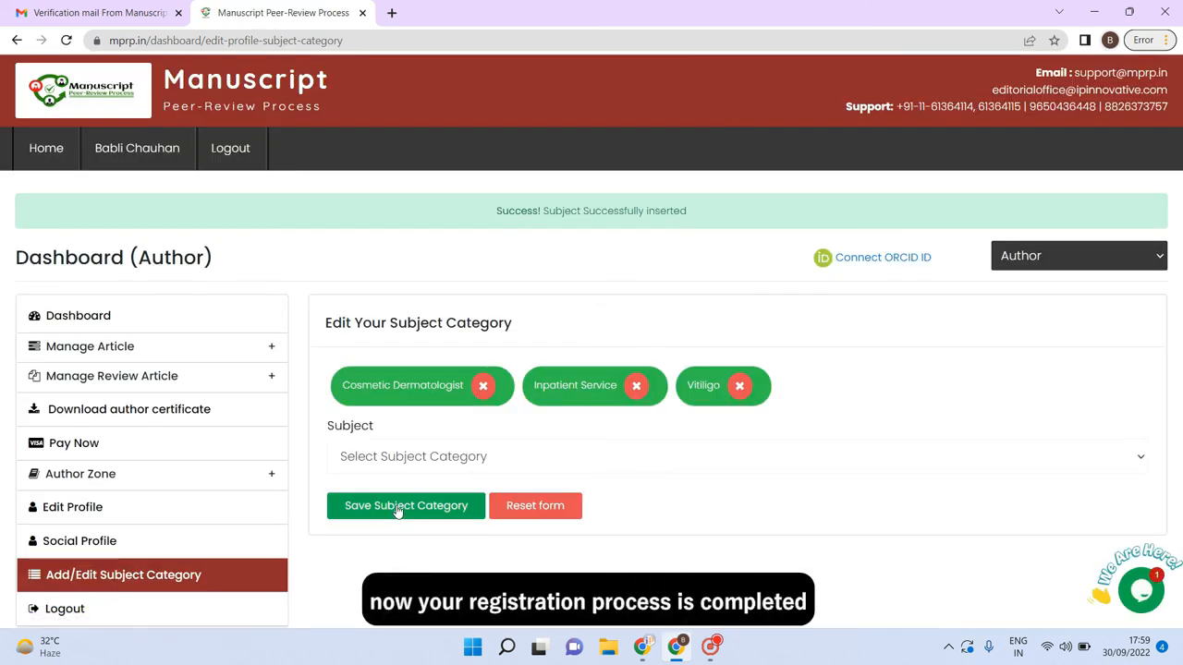